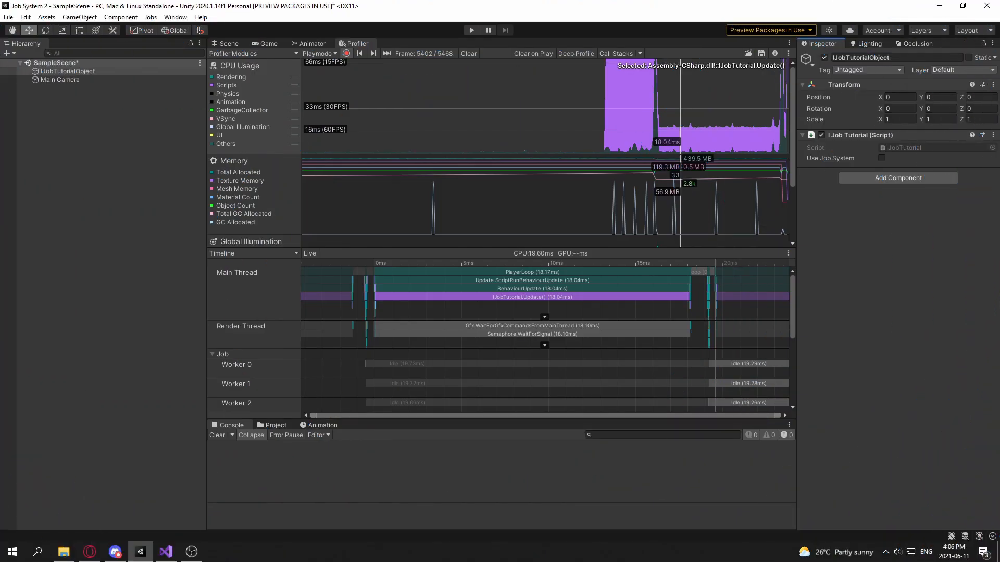
Step: Switch from the Unity Profiler to Visual Studio showing the IJobTutorial script
left_click(166, 551)
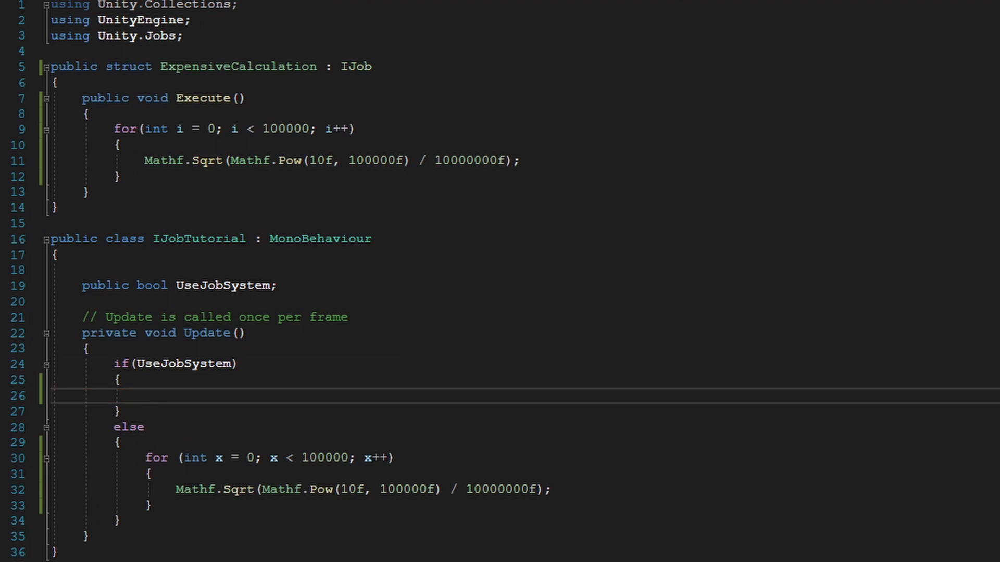
Step: Make ExpensiveCalculation an IJobFor with Execute(int i) running the Mathf.Sqrt/Pow calculation once, no loop
type("For")
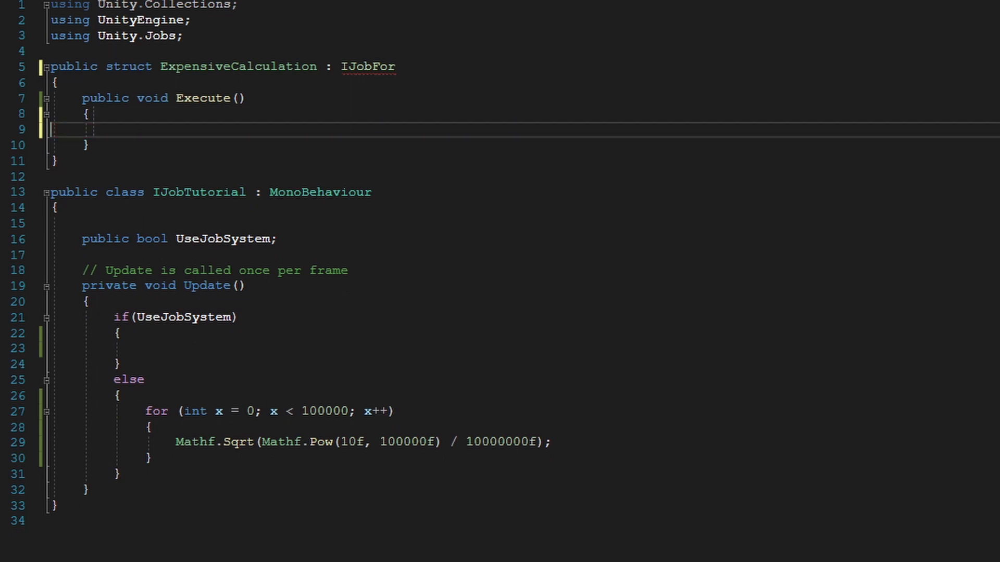
type("Mathf.Sqrt(Mathf.Pow(10f, 100000f) / 10000000f);")
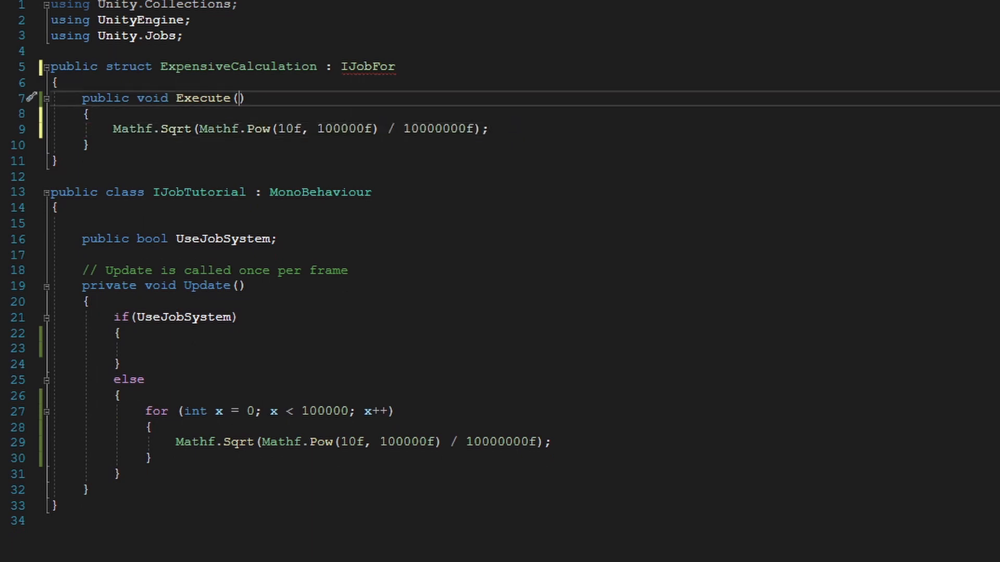
type("int")
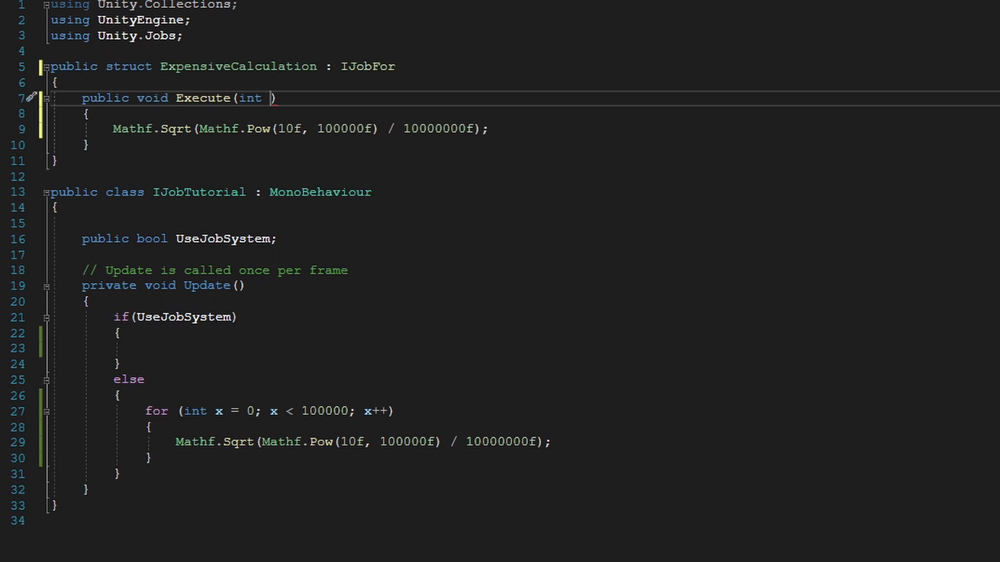
type("i")
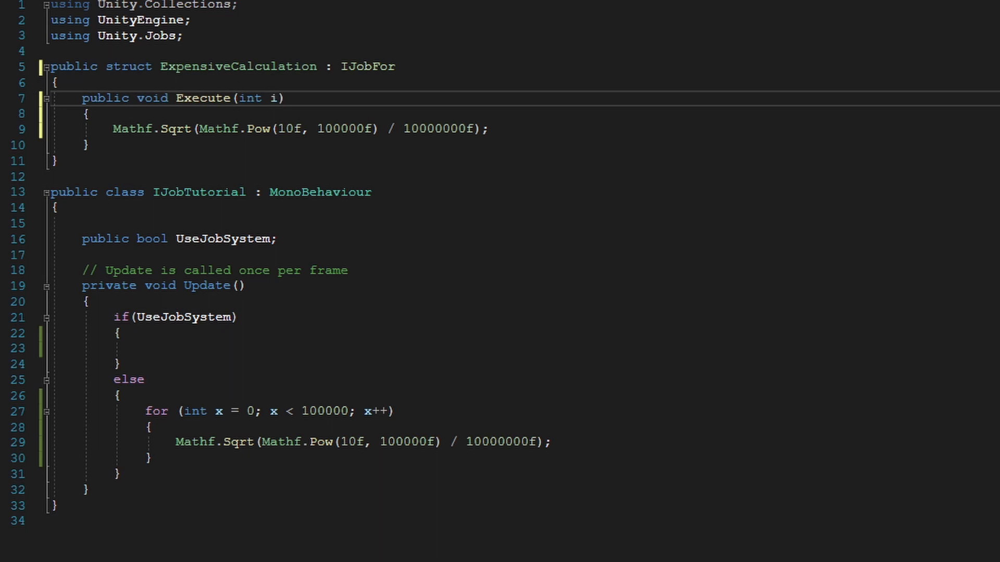
left_click(283, 97)
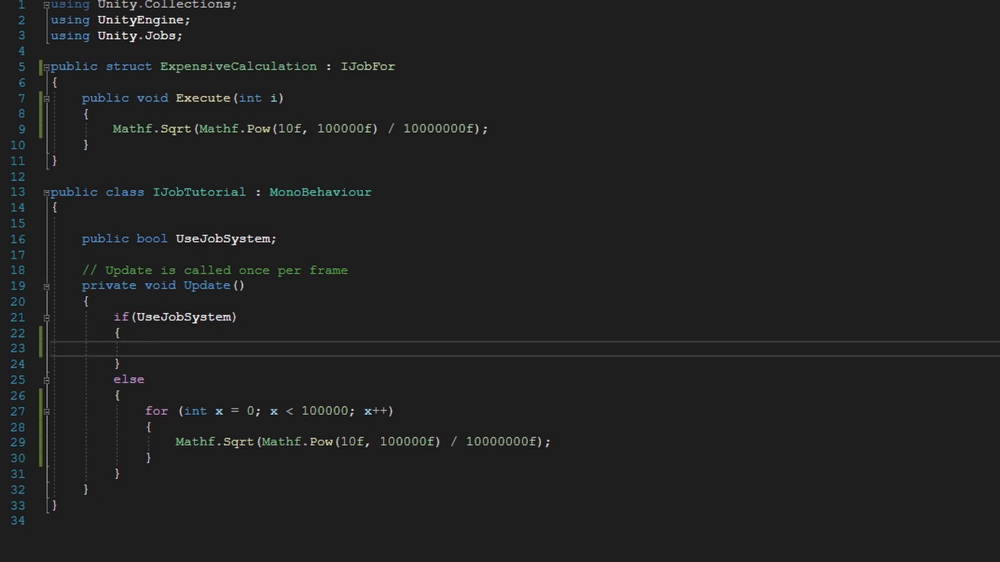
Step: Declare 'JobHandle dependency = new JobHandle();' and start 'JobHandle scheduledependency =' in the UseJobSystem branch
type("JobHandle")
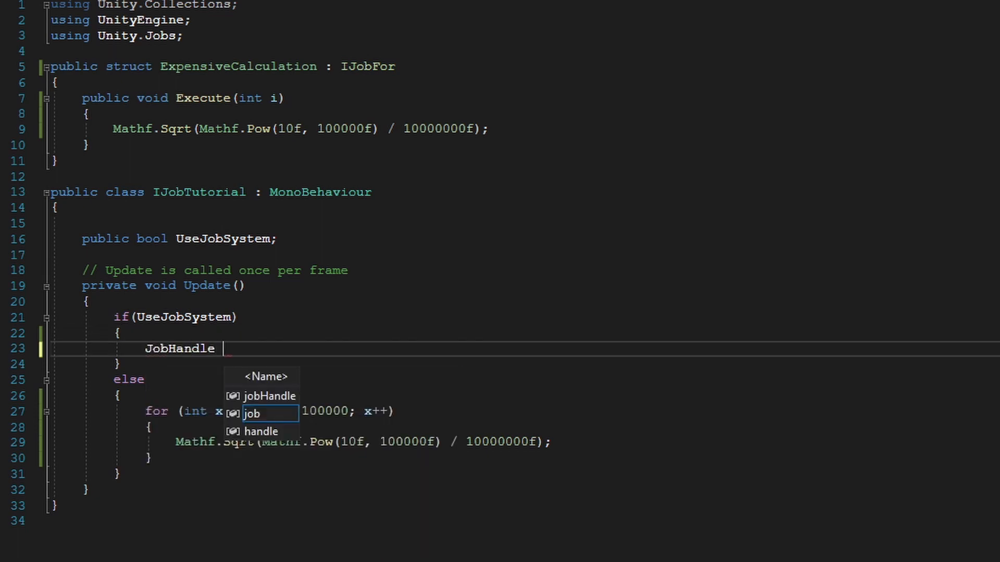
type("d")
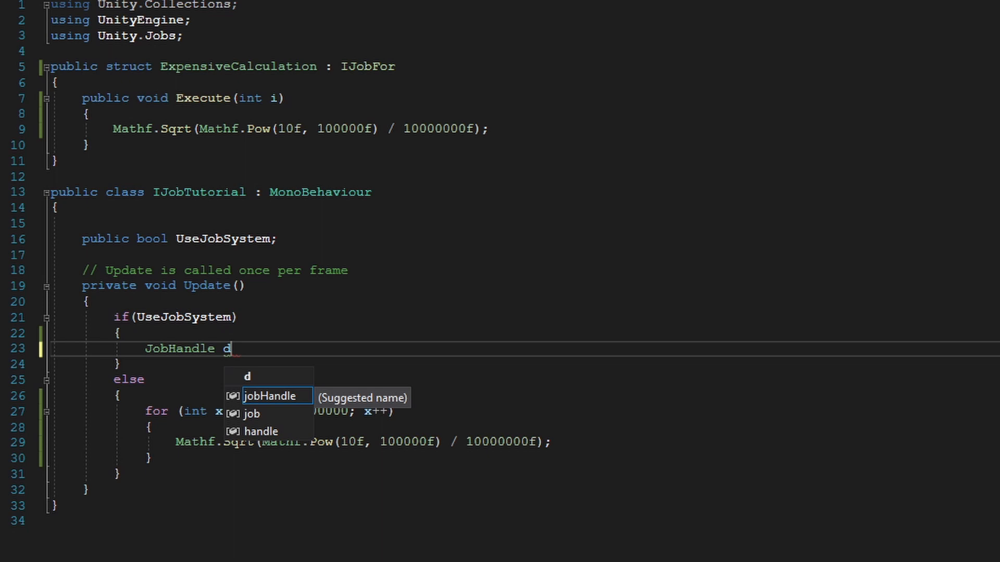
type("ependency =")
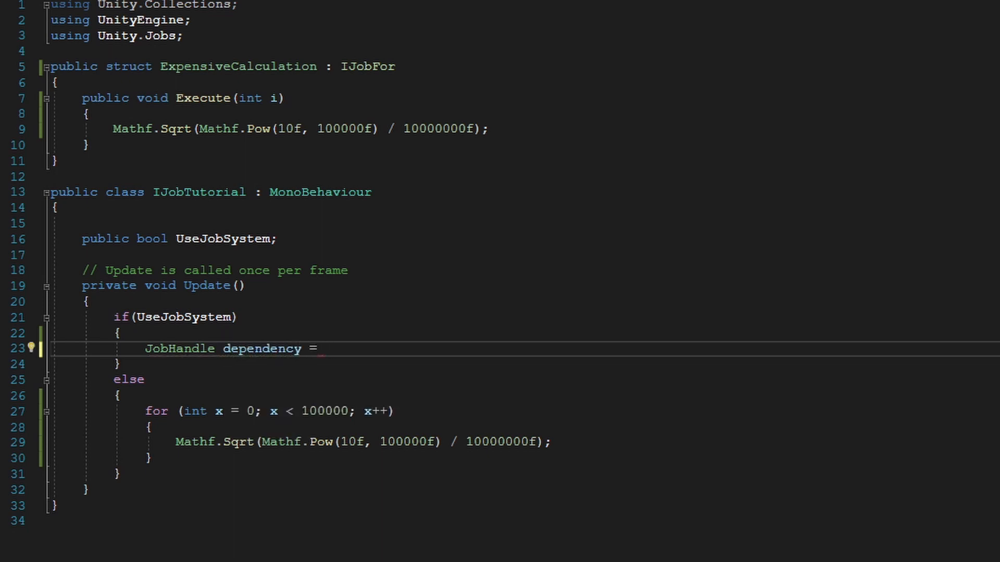
type("new JobHandle();")
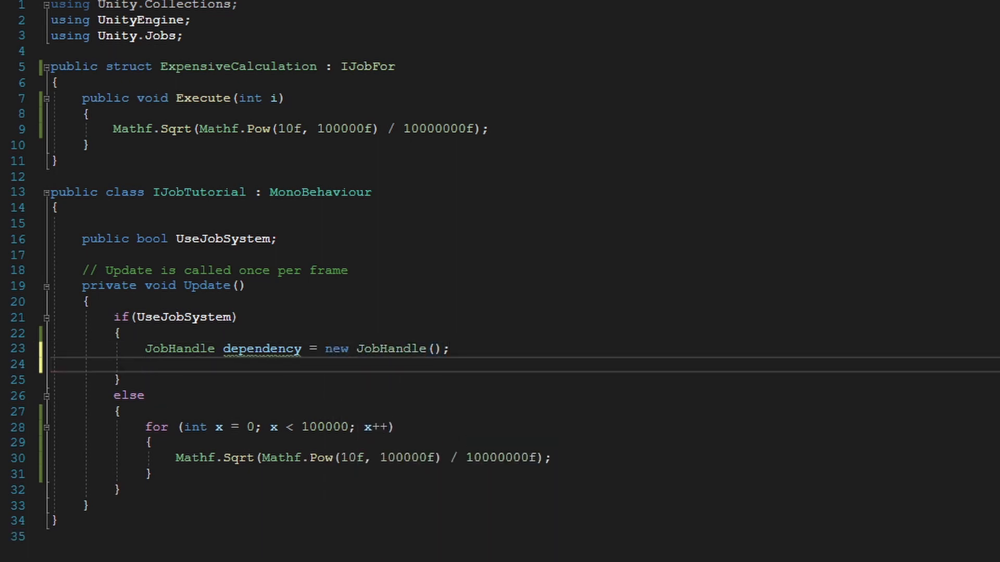
type("Job")
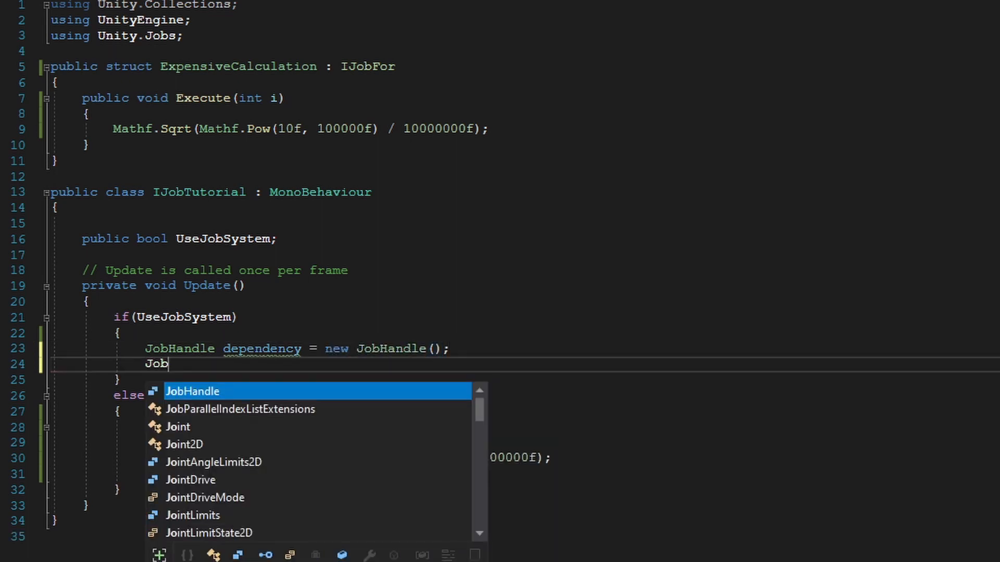
type("Handle scheduledependency")
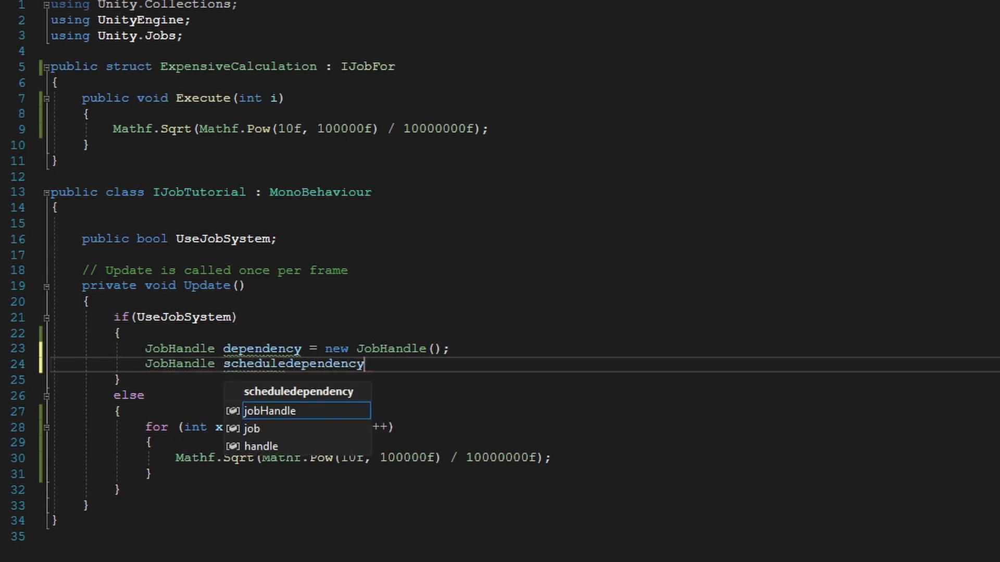
type("=")
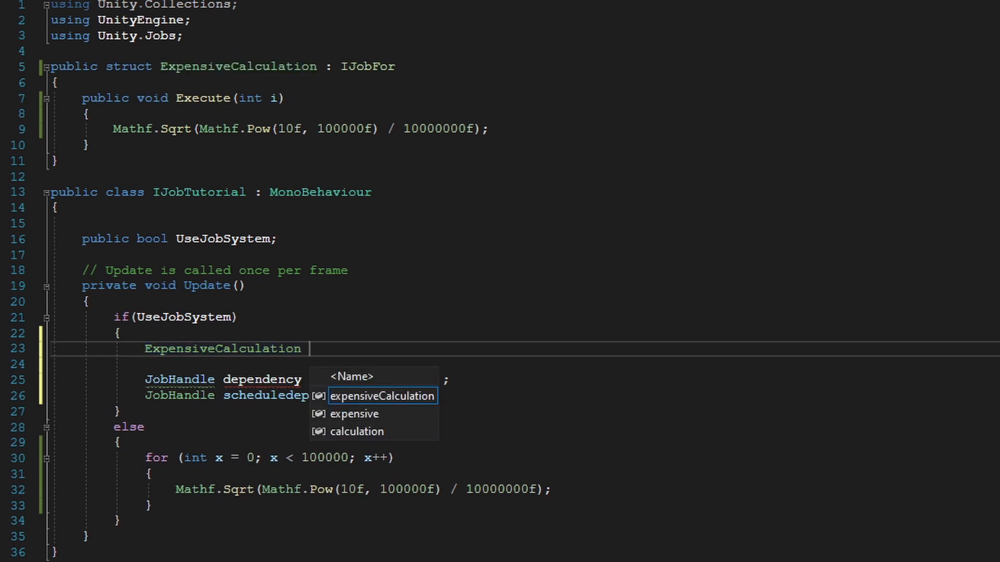
Step: Create 'ExpensiveCalculation calculation = new ExpensiveCalculation();' and assign scheduledependency = calculation.Schedule(100000, dependency)
type("calculation =")
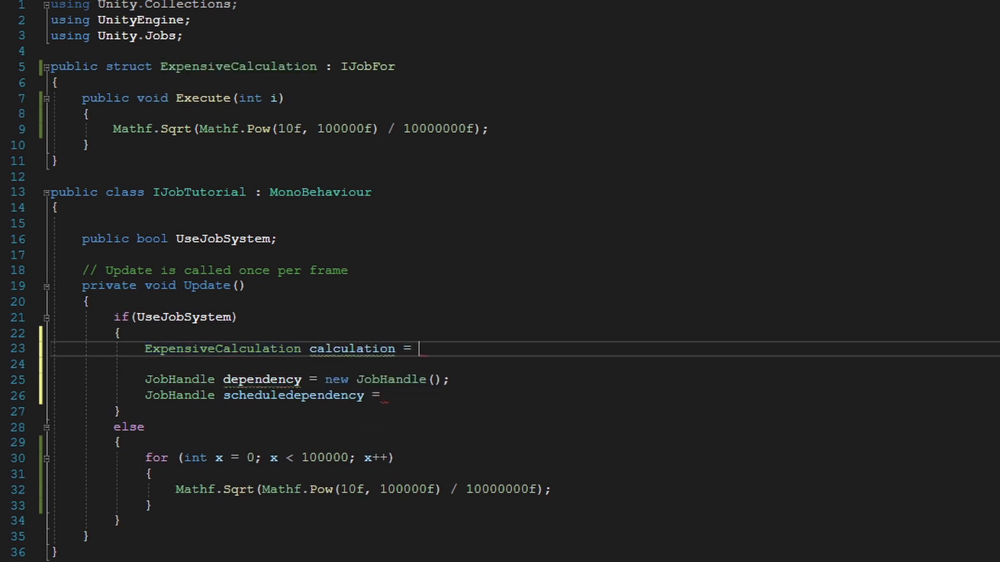
type("new ExpensiveCalculation")
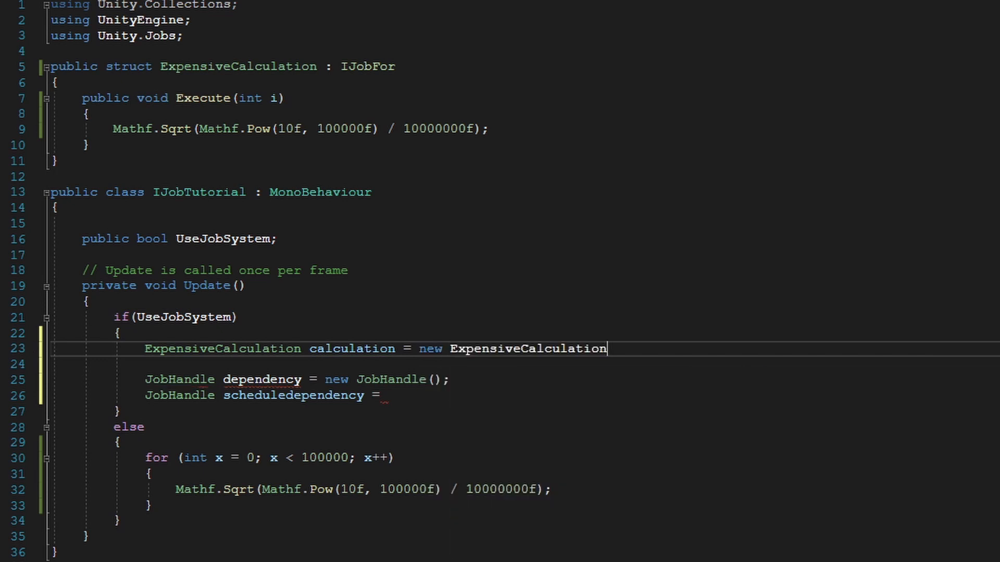
type("();")
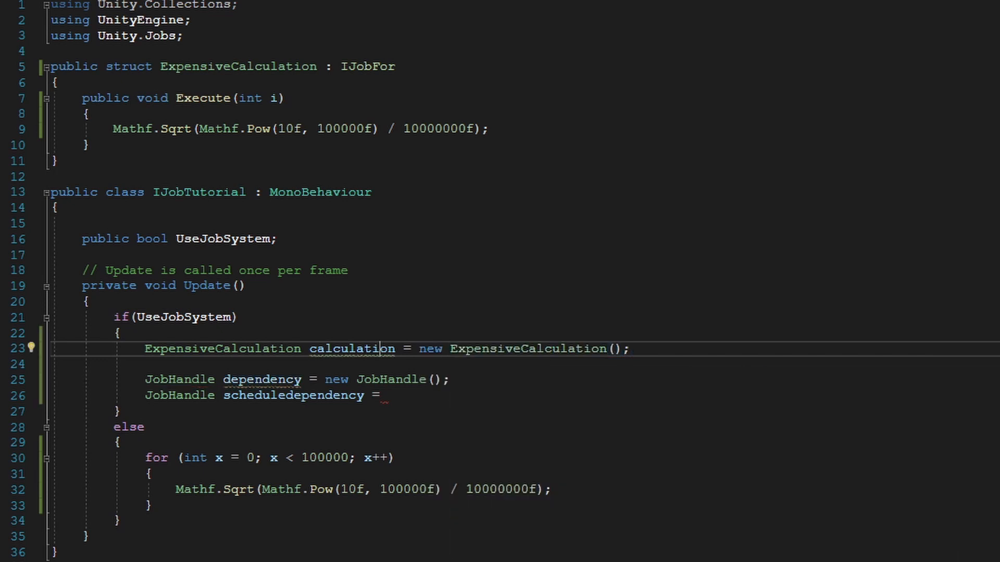
double_click(351, 349)
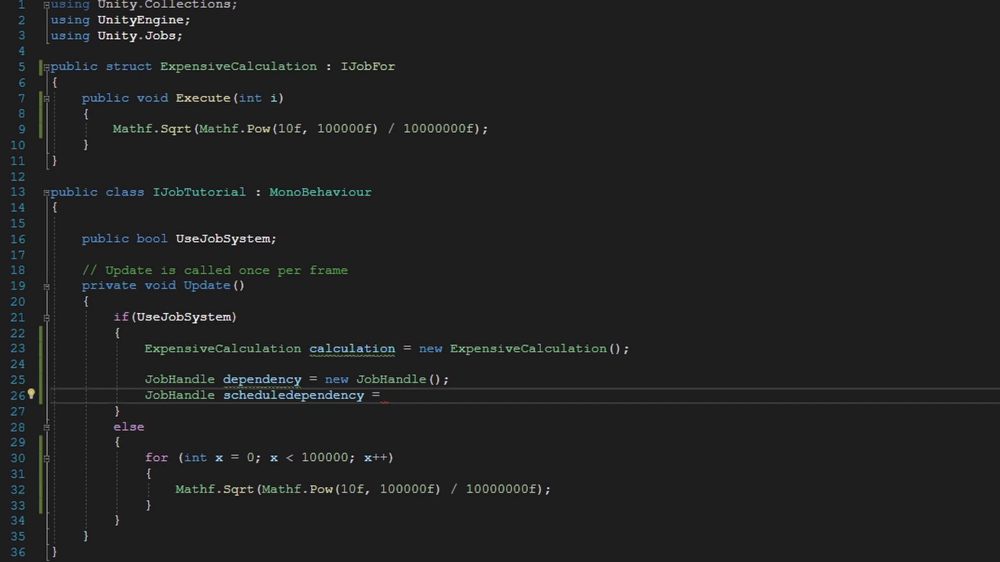
type("calculation.Schedule(")
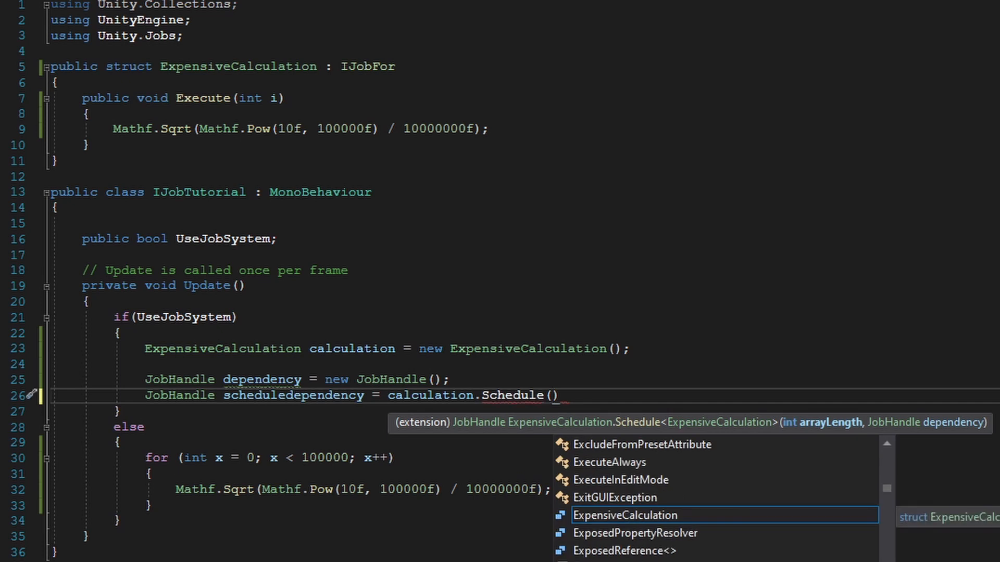
type("100000,")
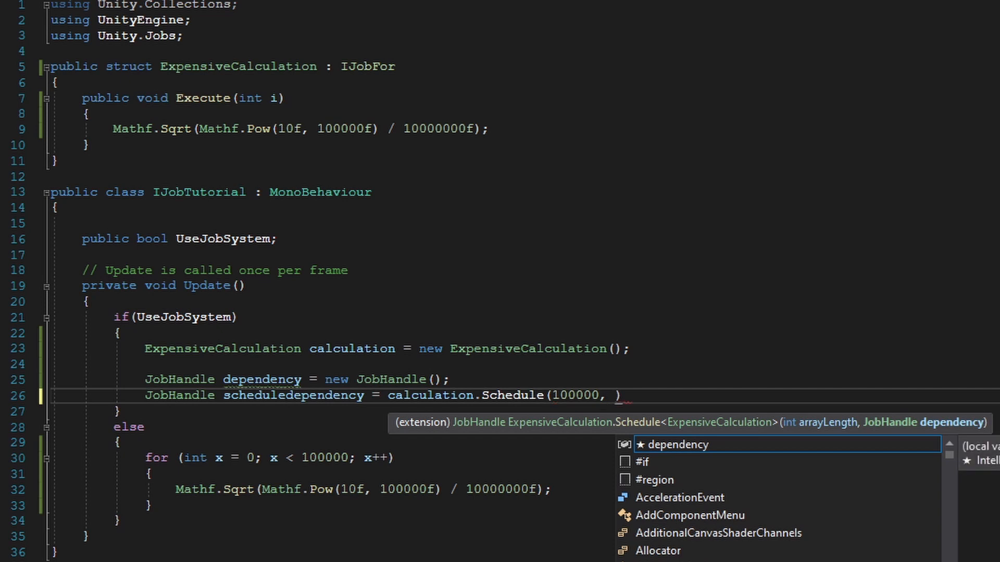
type("dependency")
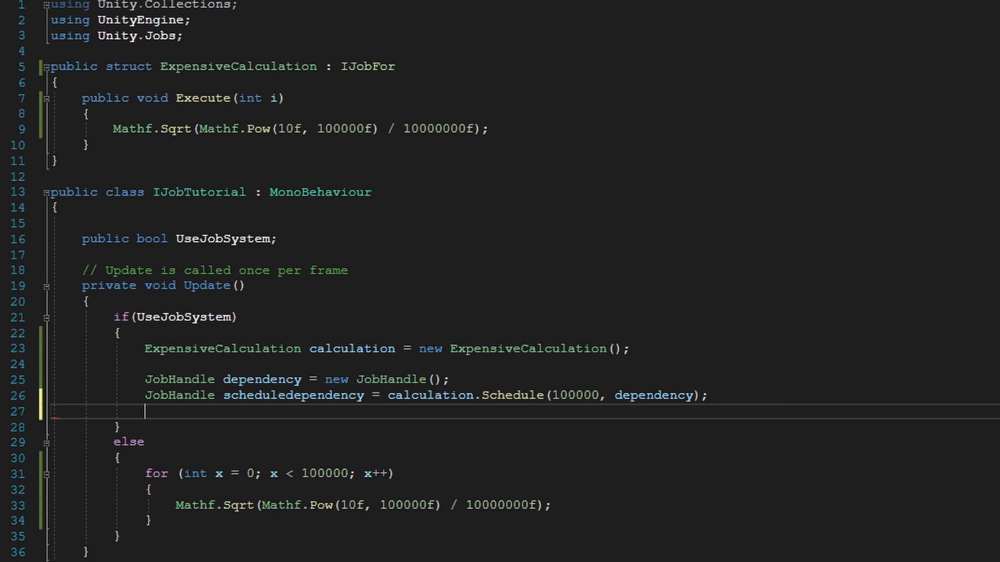
Step: Start 'JobHandle scheduleparalleljob = calculation.ScheduleParallel(100000' on the next line
type("JobHa")
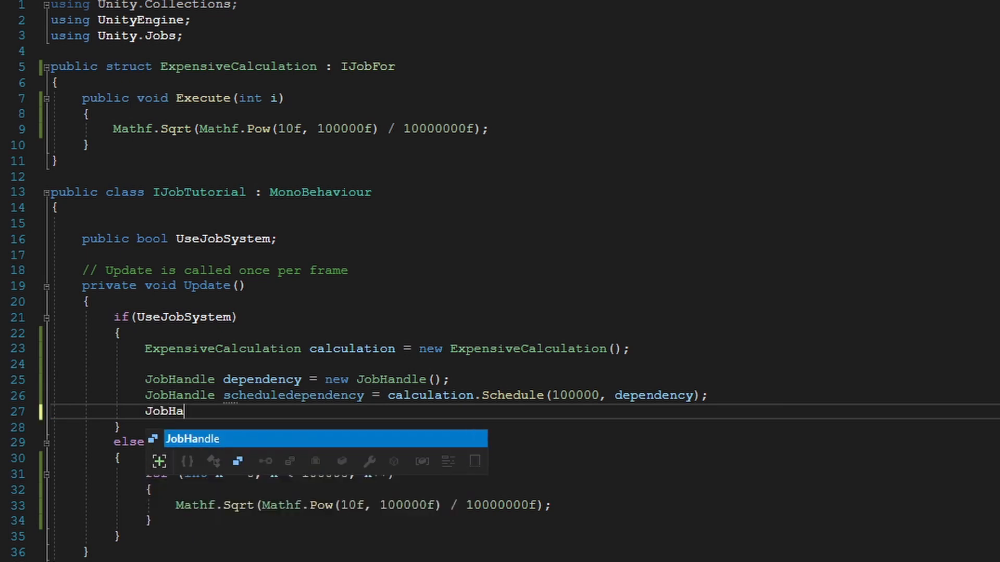
type("ndle s")
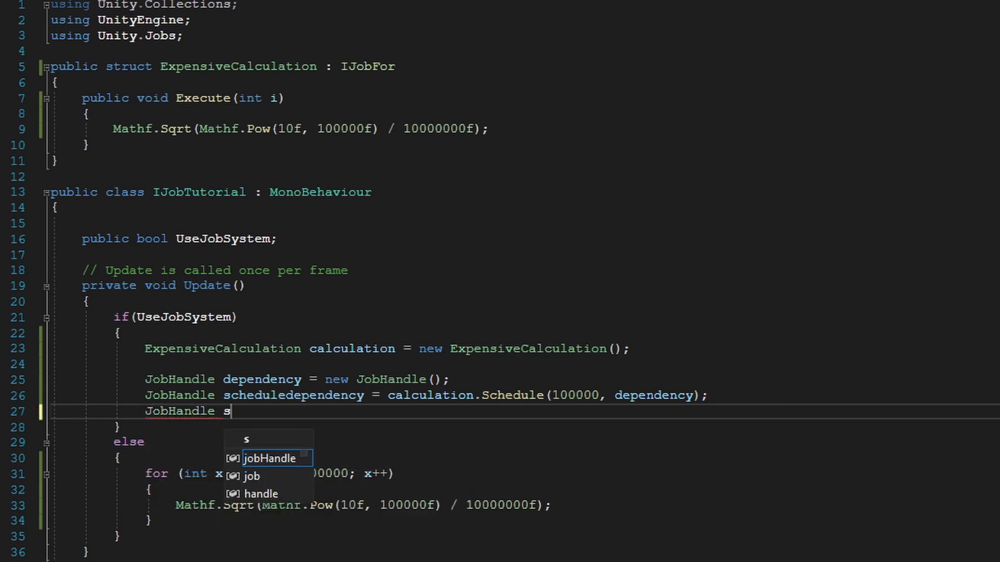
type("cheduleparallel =")
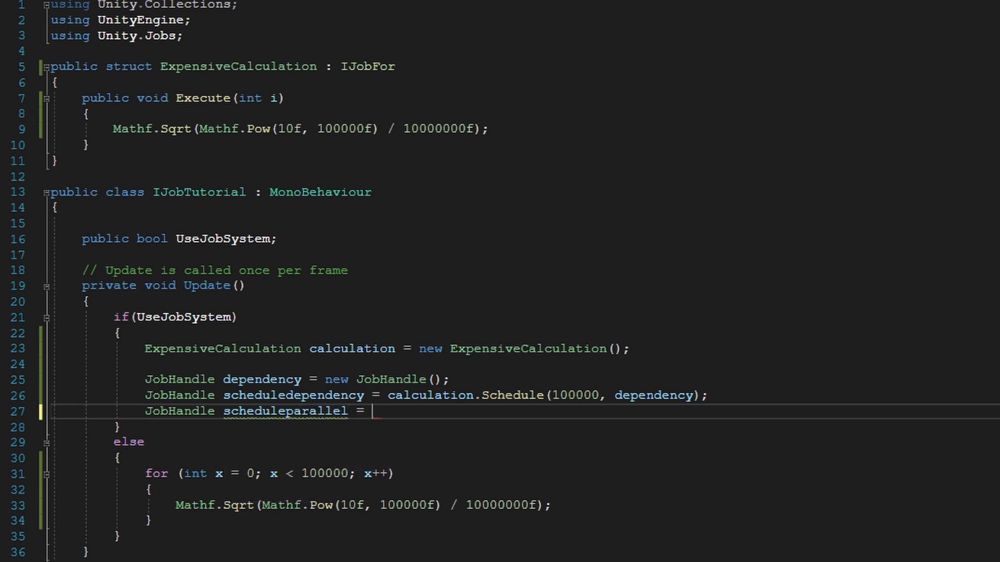
type("job")
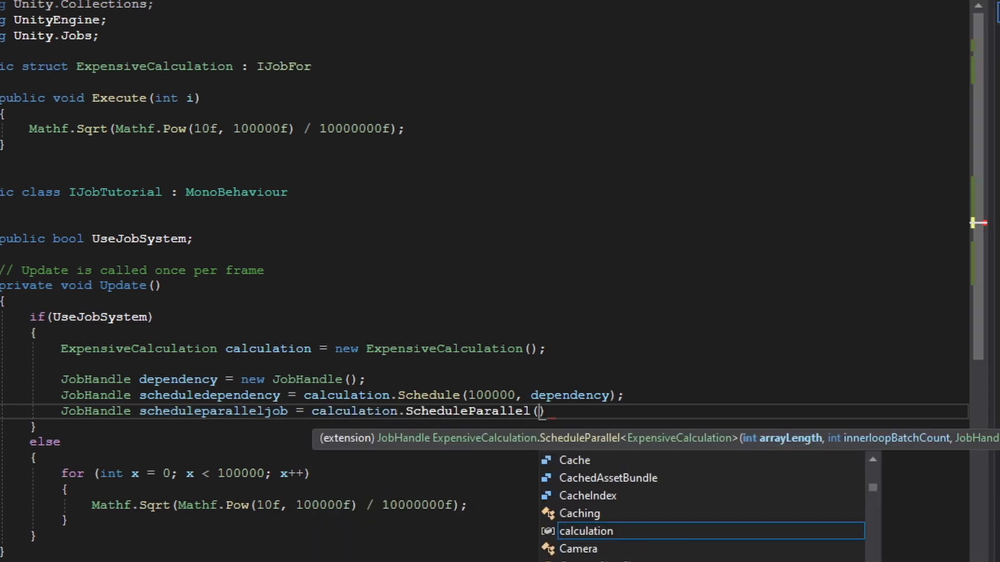
type("1")
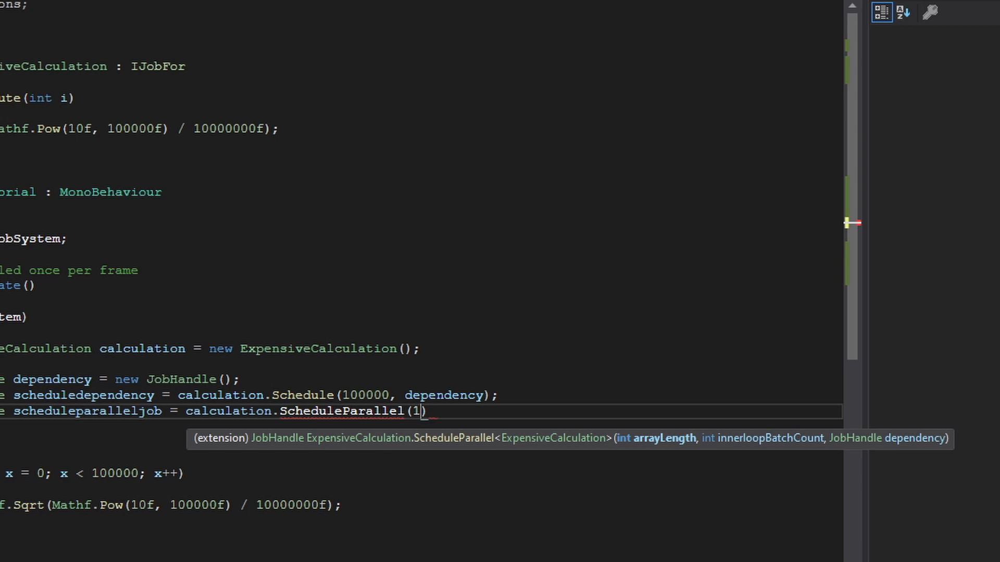
type("00000,")
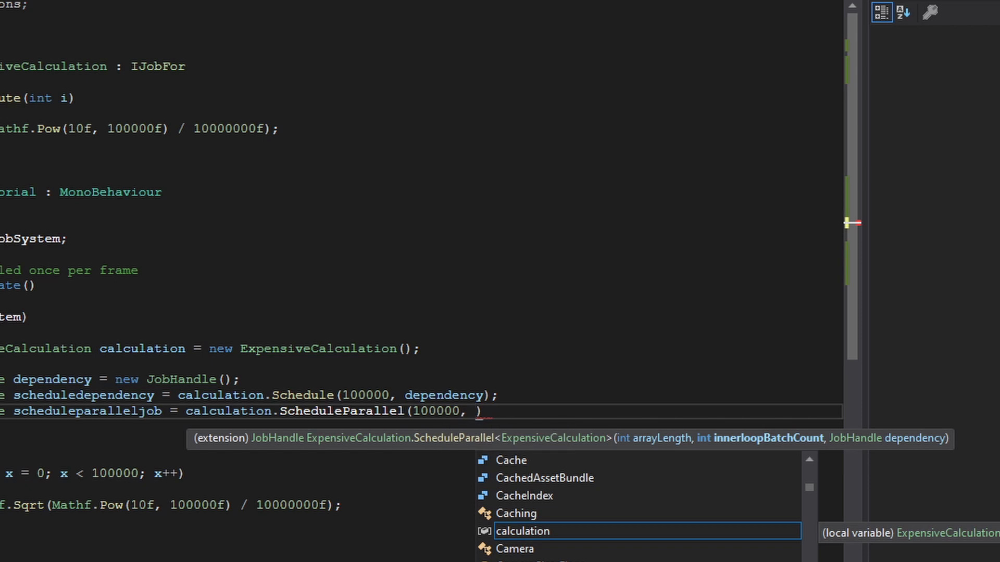
Step: Try batch counts 1 and 128, settling on ScheduleParallel(100000, 1, scheduledependency)
type("1")
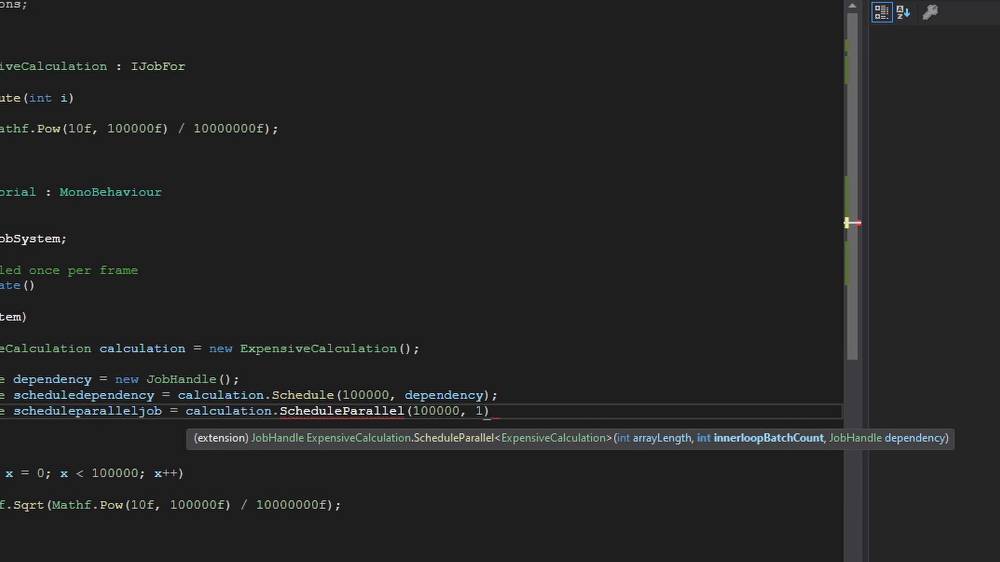
key("Backspace")
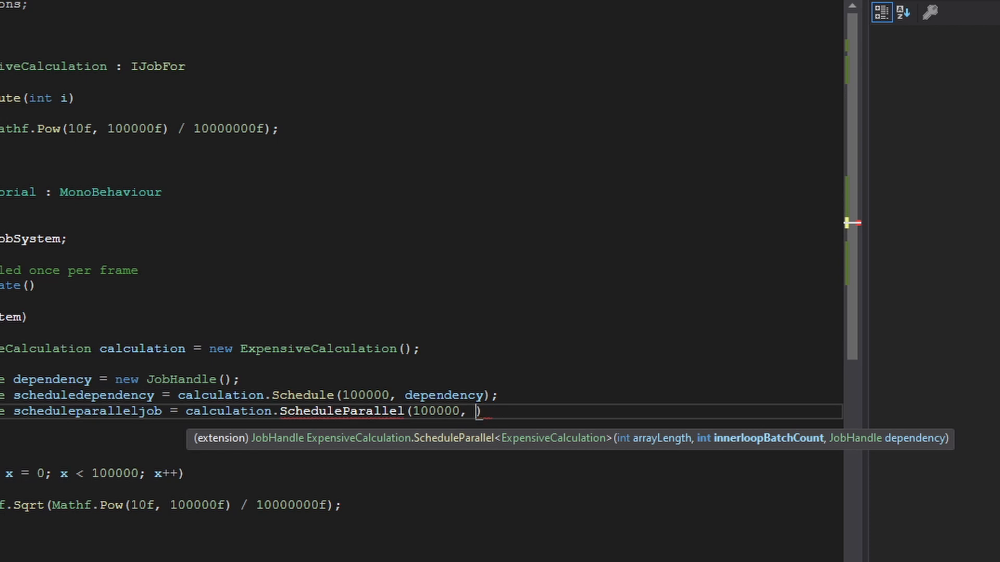
type("128")
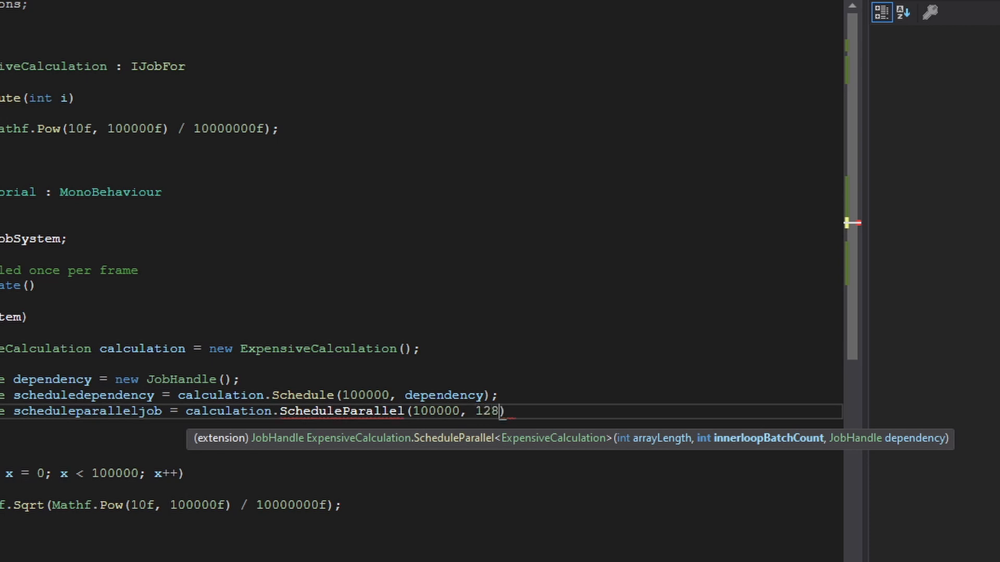
type("1")
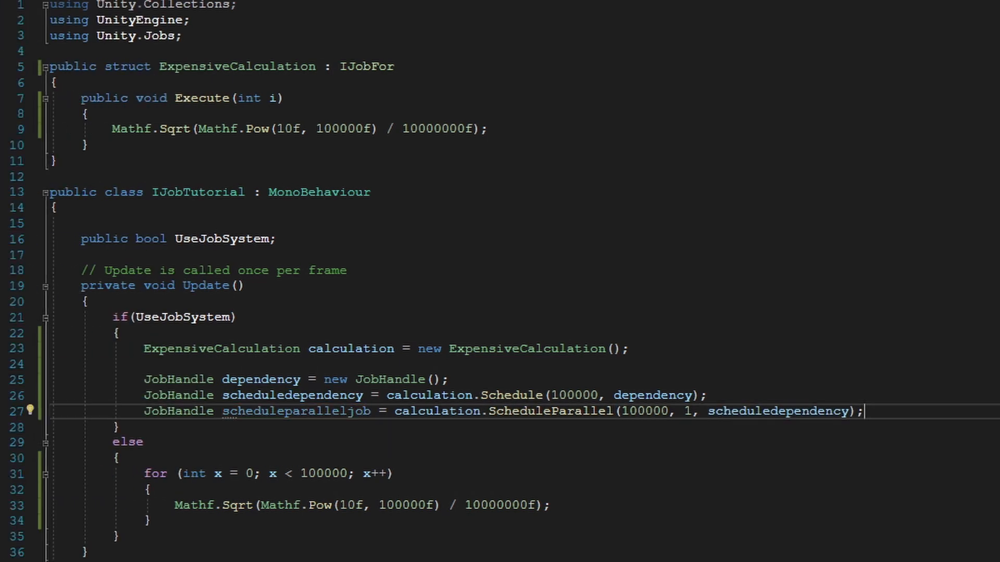
Step: Add 'scheduleparalleljob.Complete();' so Update waits for the parallel job, then return to Unity
type("scheduleparalleljob")
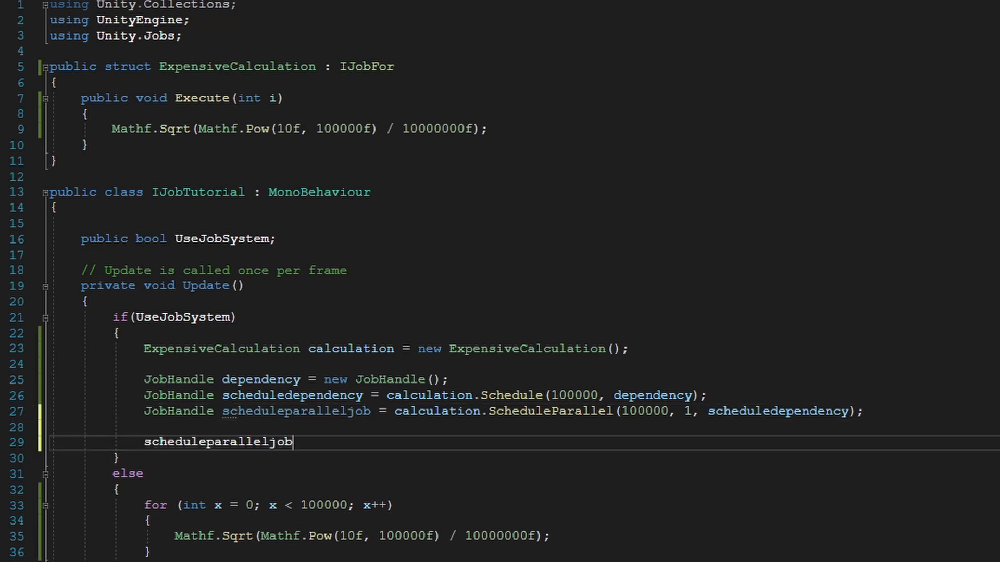
type(".Complete();")
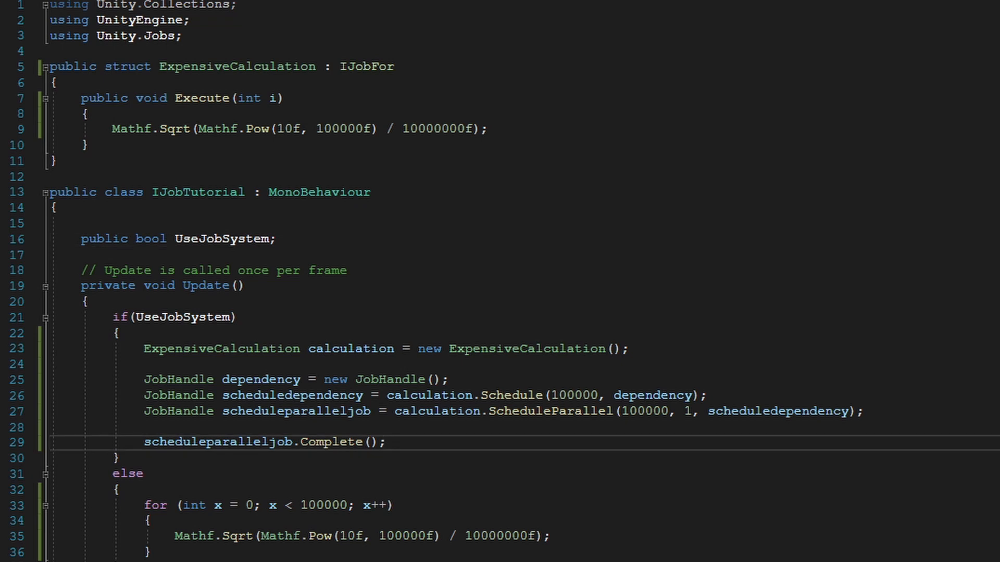
left_click(242, 285)
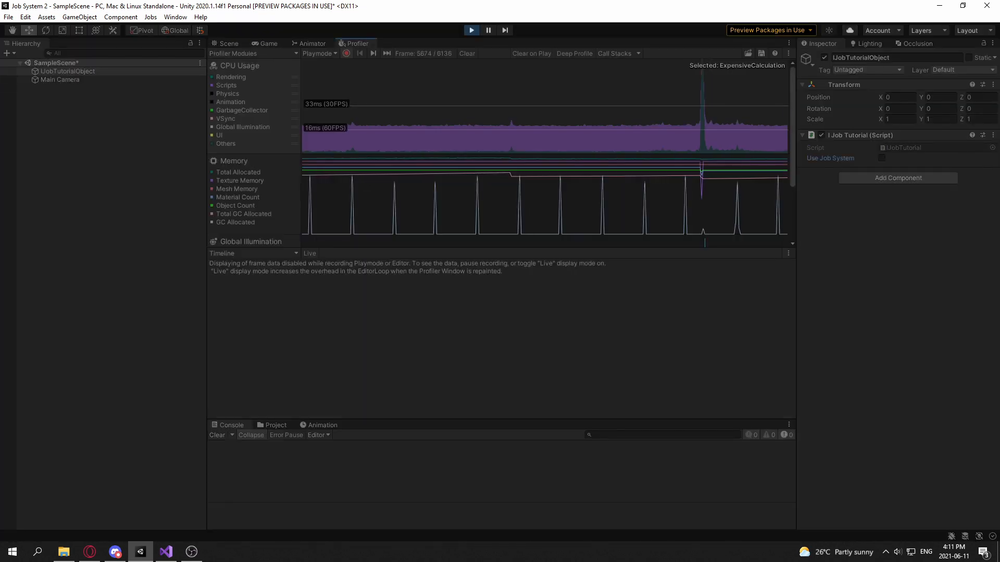
Step: Select a profiled frame showing IJobTutorial.Update at about 17.84 ms on the main thread
left_click(487, 30)
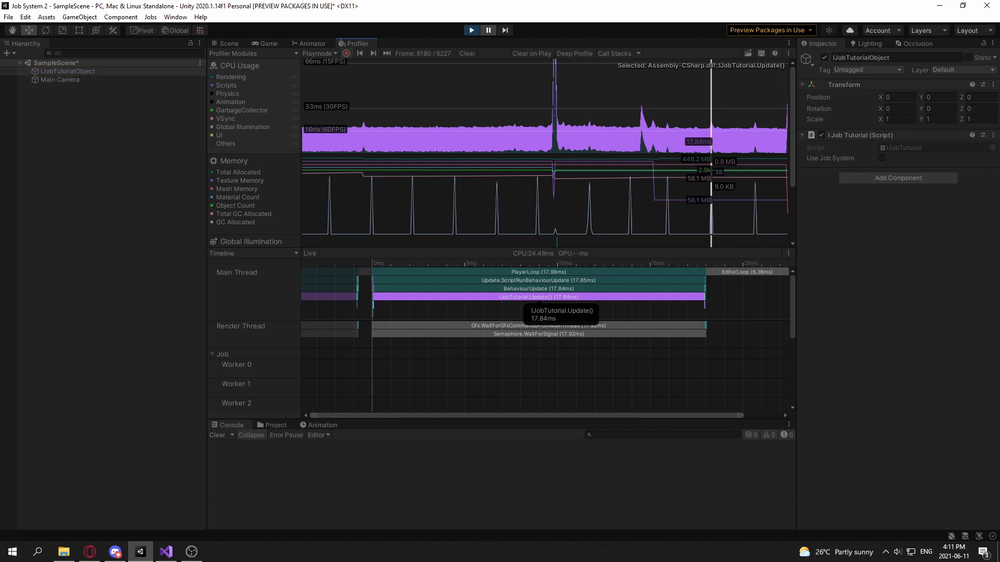
Step: Enable Use Job System and inspect ExpensiveCalculation split across worker threads 0-4, about 3.96 ms each
left_click(881, 159)
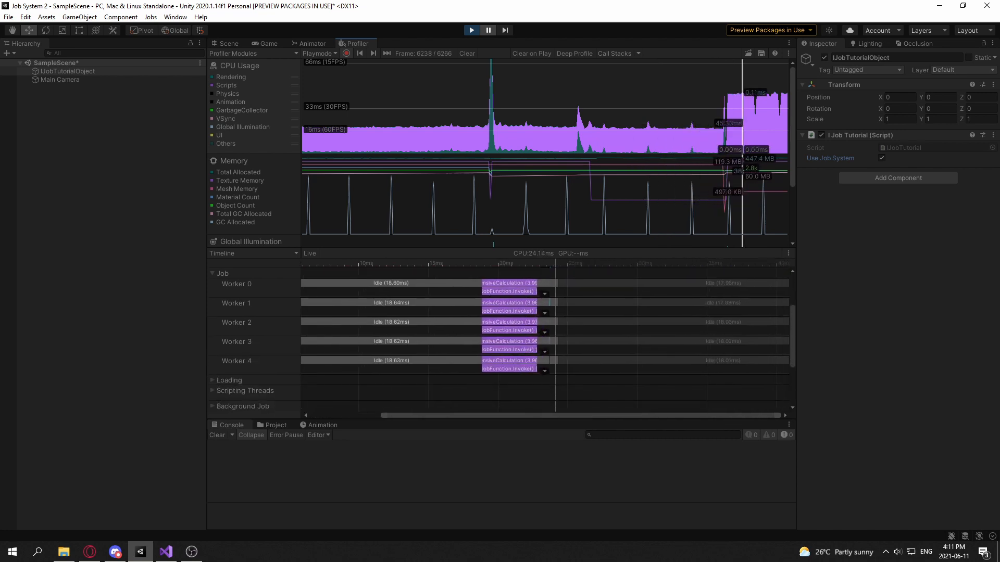
left_click(507, 341)
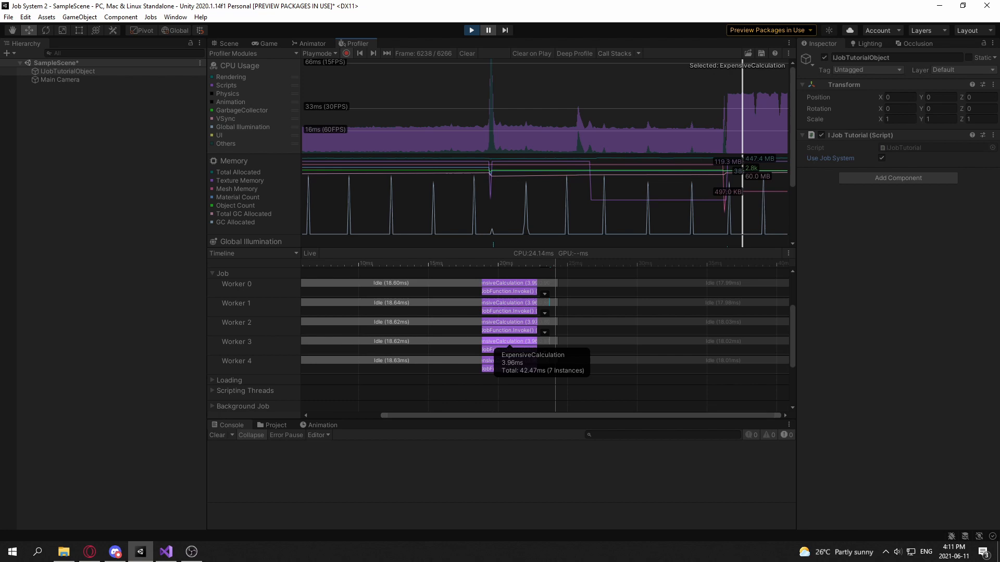